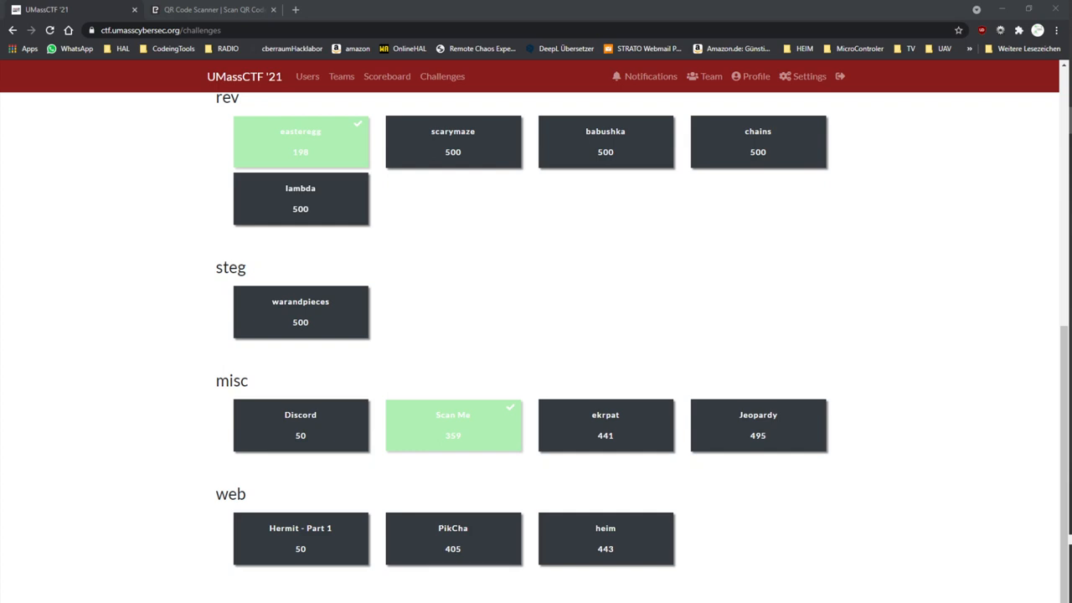
mouse_move(438, 437)
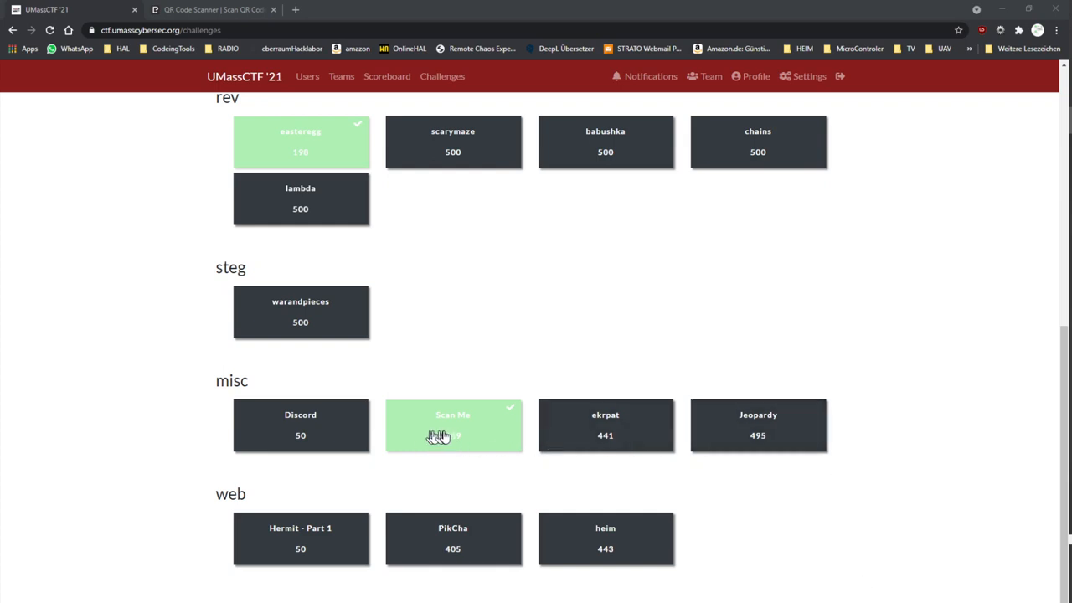
Step: Open the 359-point Scan Me misc challenge to read its hint and scan_me.xcf link
click(452, 425)
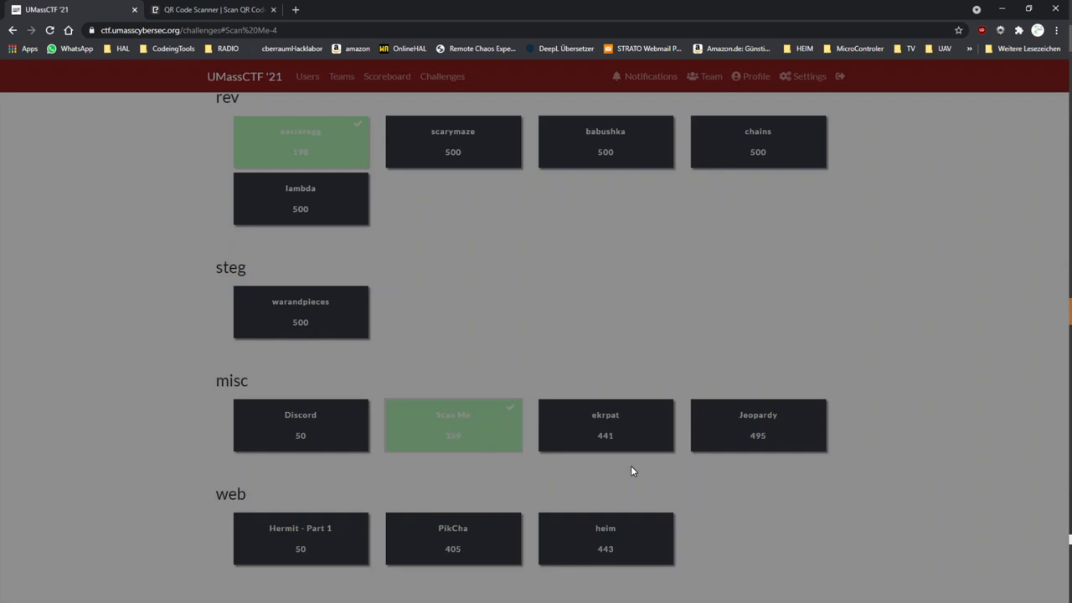
click(453, 425)
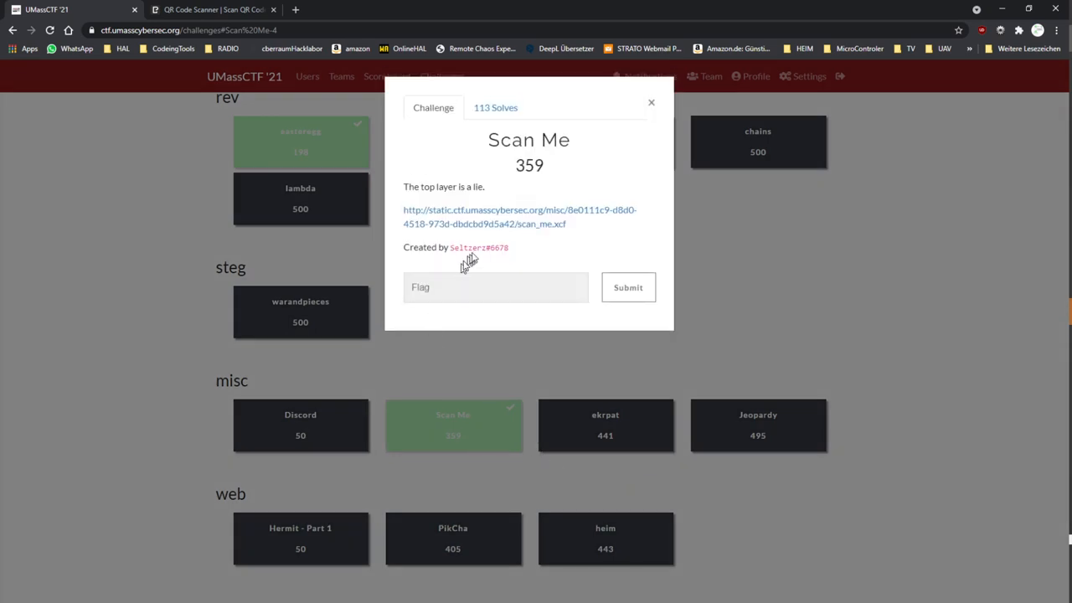
mouse_move(393, 196)
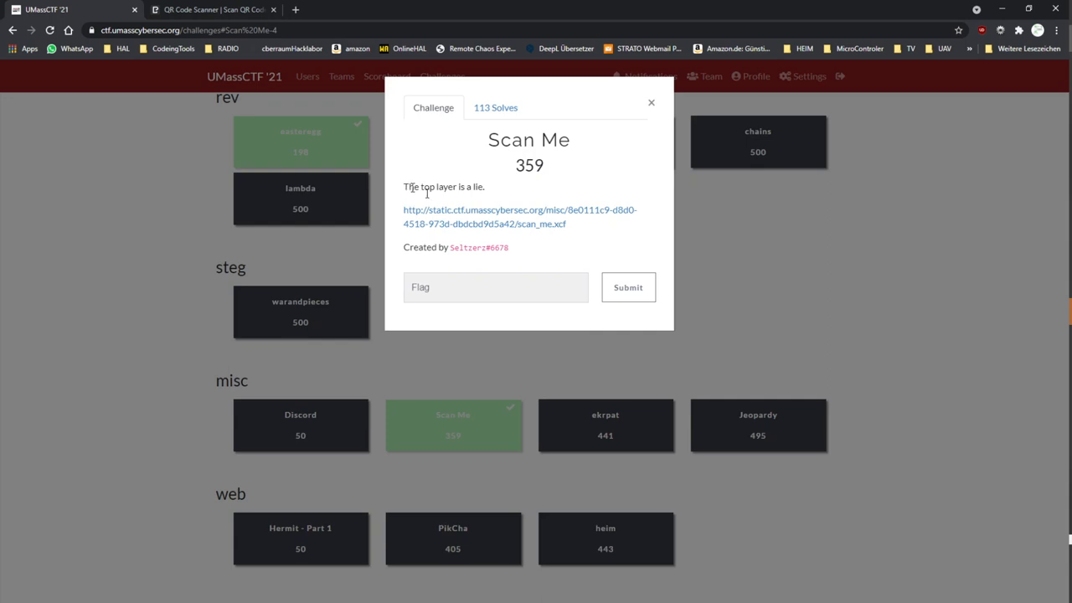
mouse_move(544, 216)
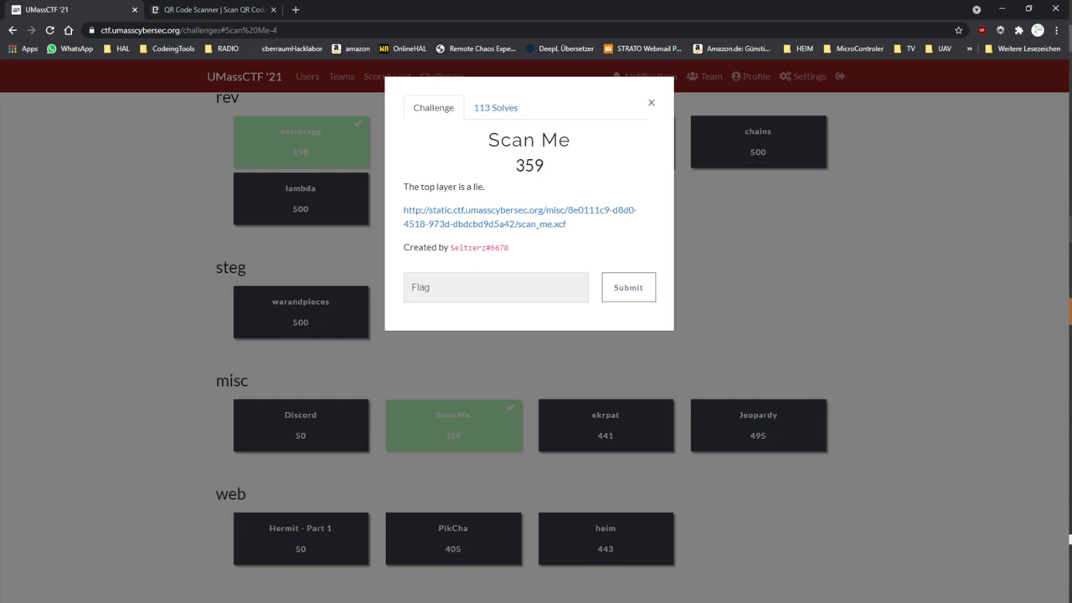
Step: Open scan_me.xcf from the files folder in GIMP
click(519, 216)
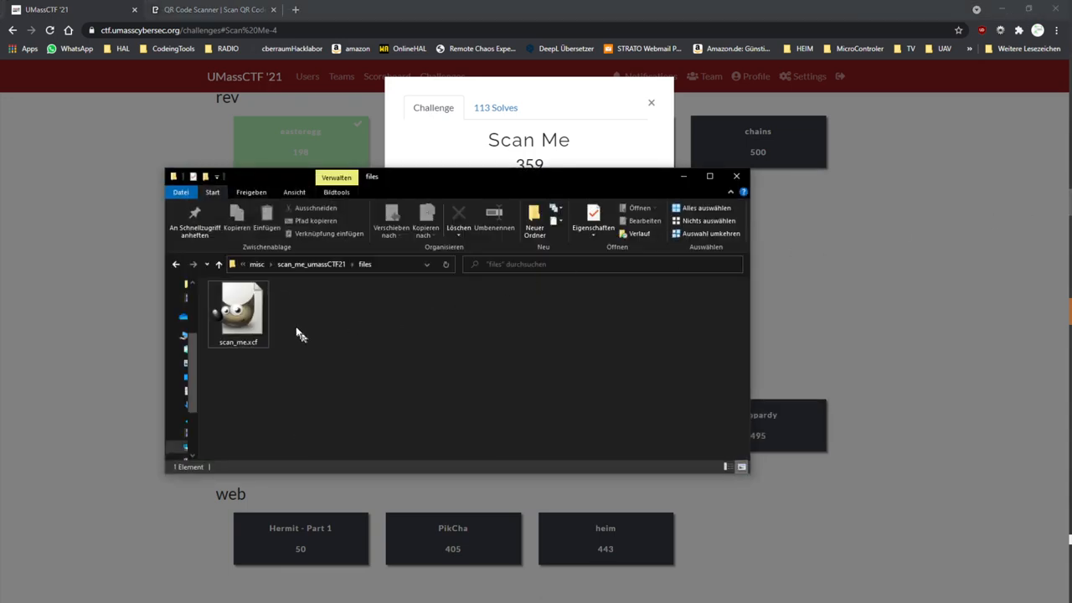
click(238, 310)
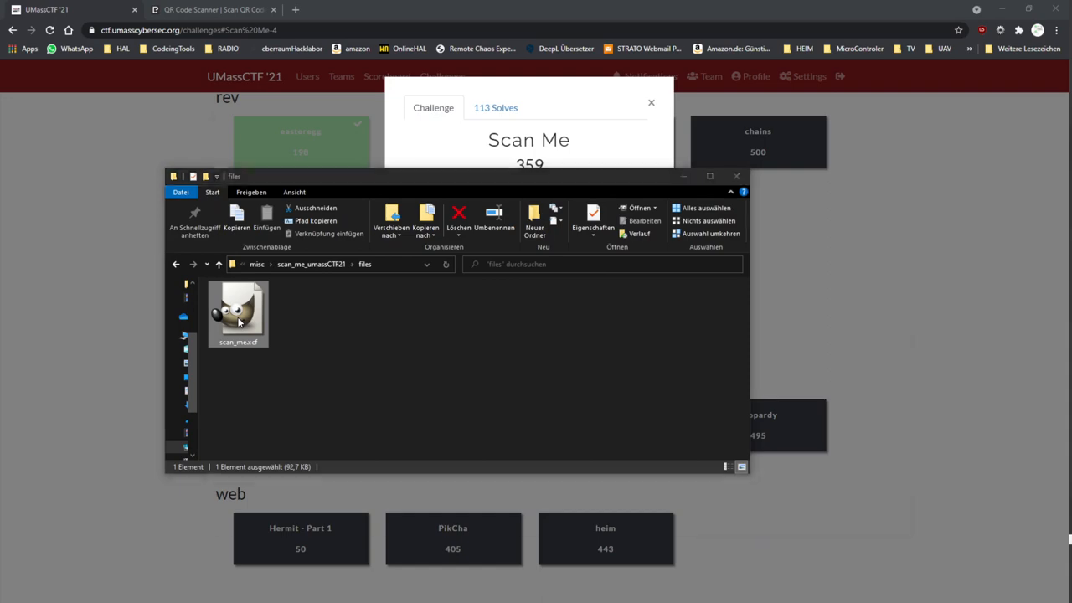
double_click(238, 310)
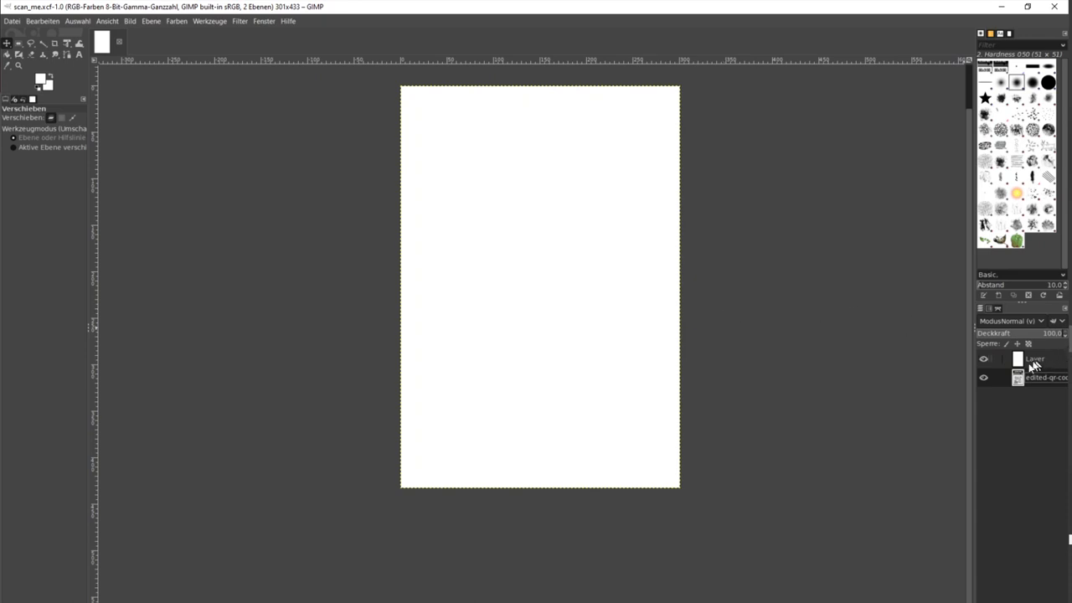
mouse_move(1038, 366)
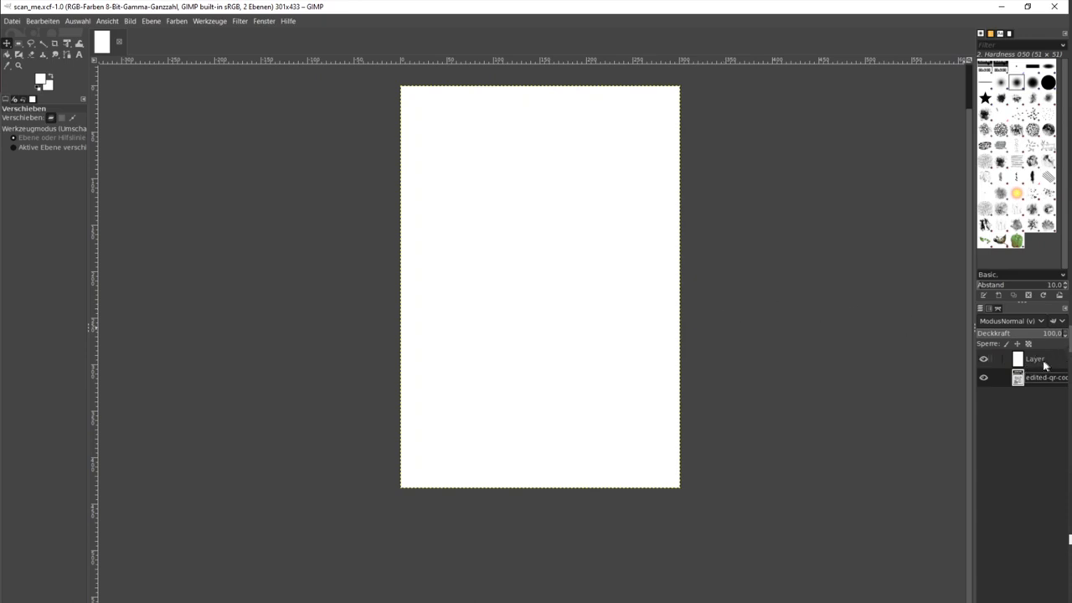
Step: Select and delete the blank white top layer covering the QR code
click(984, 358)
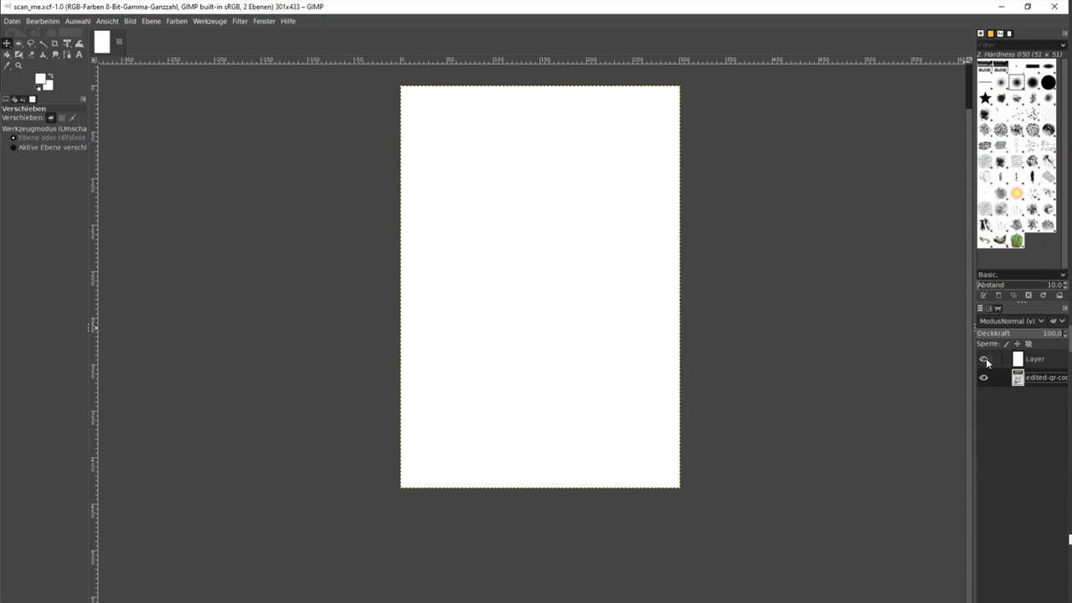
click(984, 359)
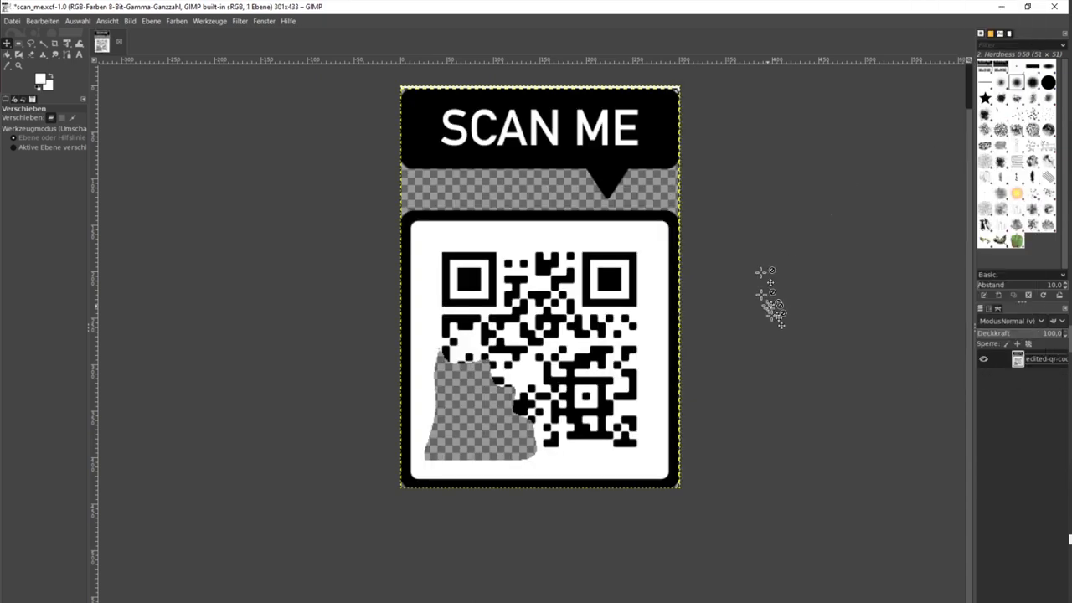
mouse_move(653, 355)
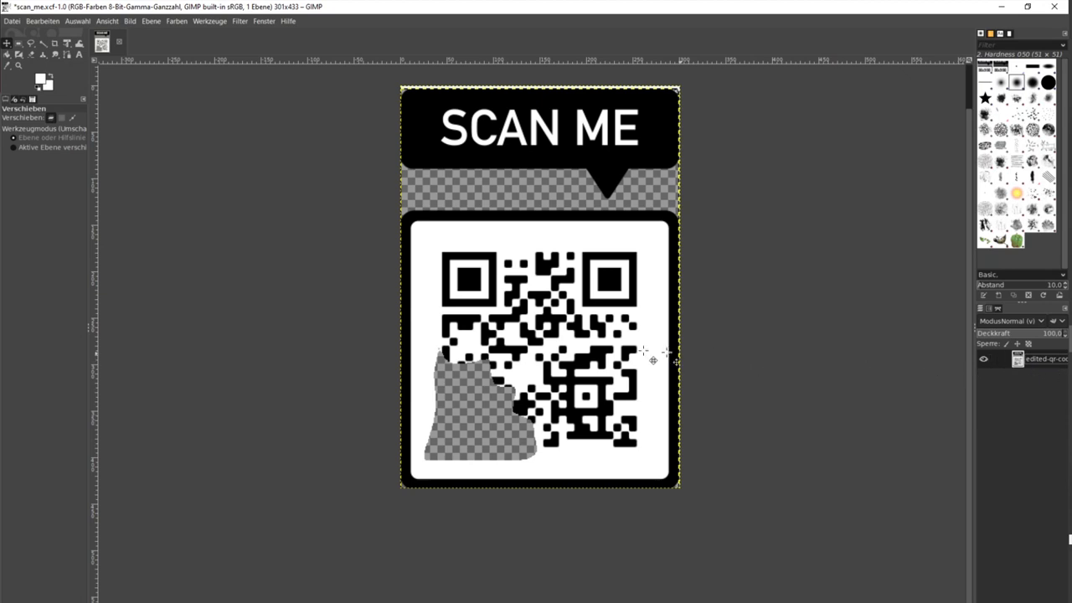
mouse_move(460, 188)
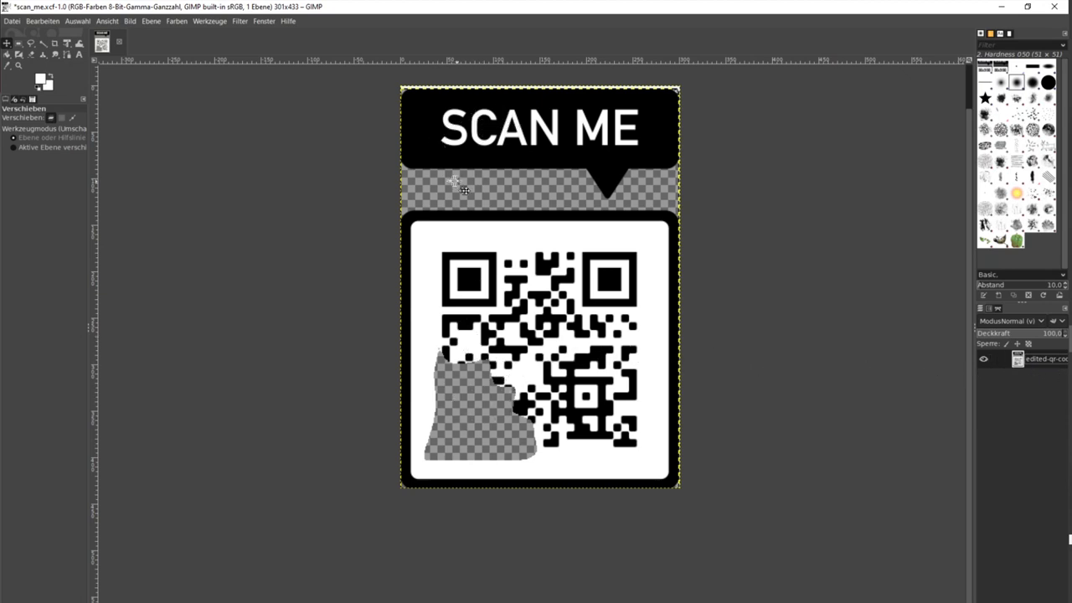
mouse_move(490, 422)
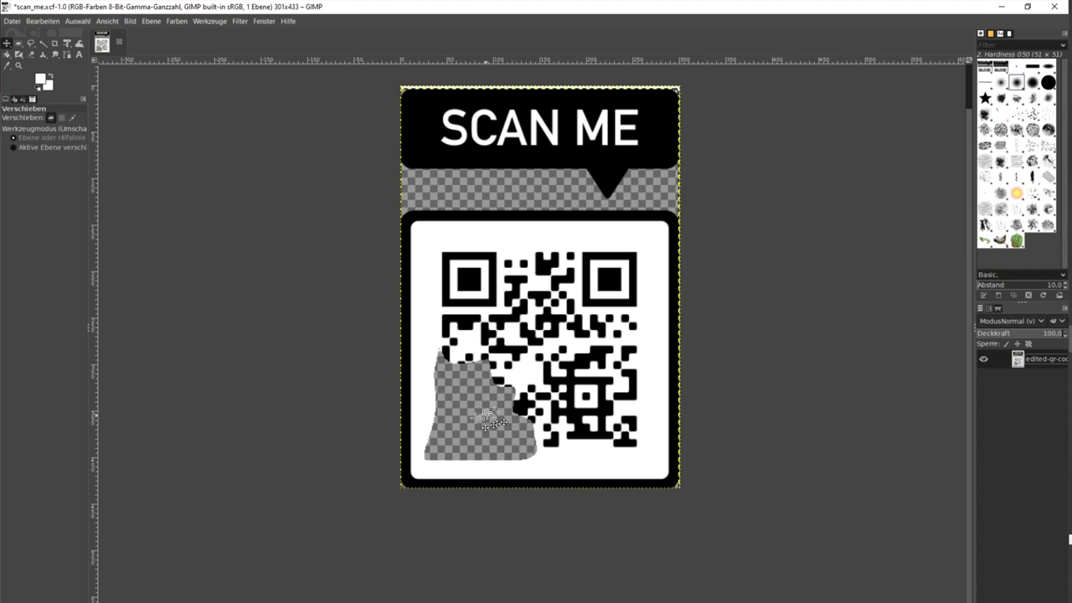
mouse_move(481, 414)
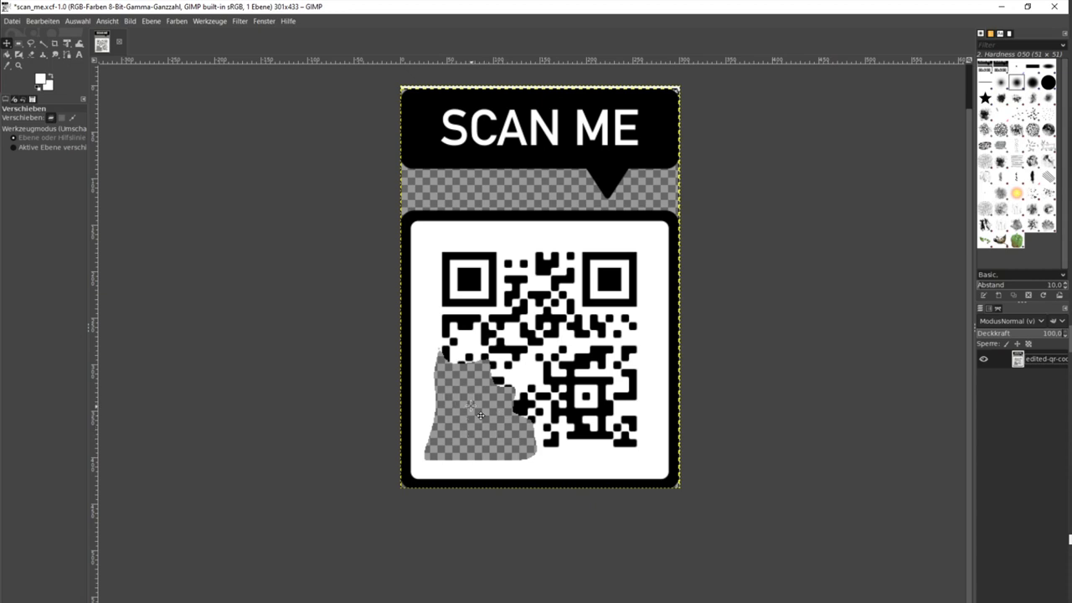
mouse_move(423, 352)
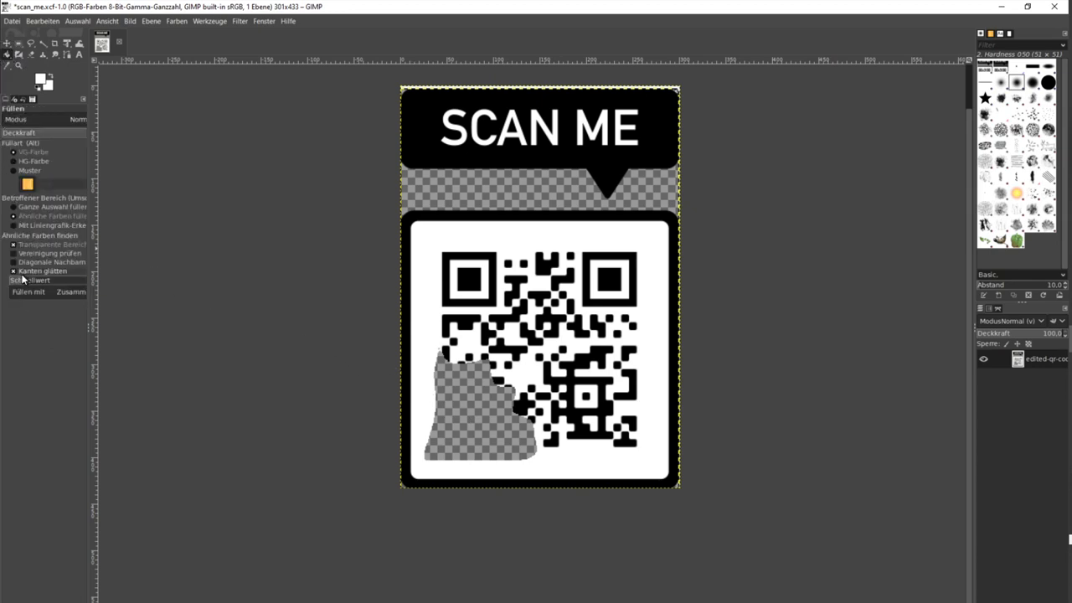
Step: Bucket-fill the erased lower-left area of the QR code, adjusting the fill threshold
click(14, 270)
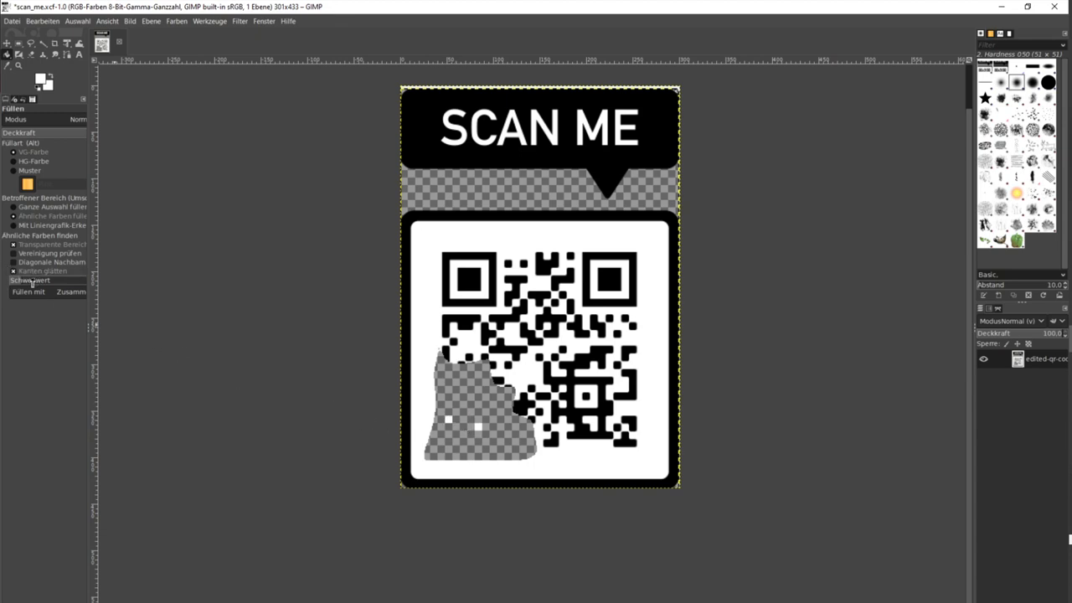
click(469, 401)
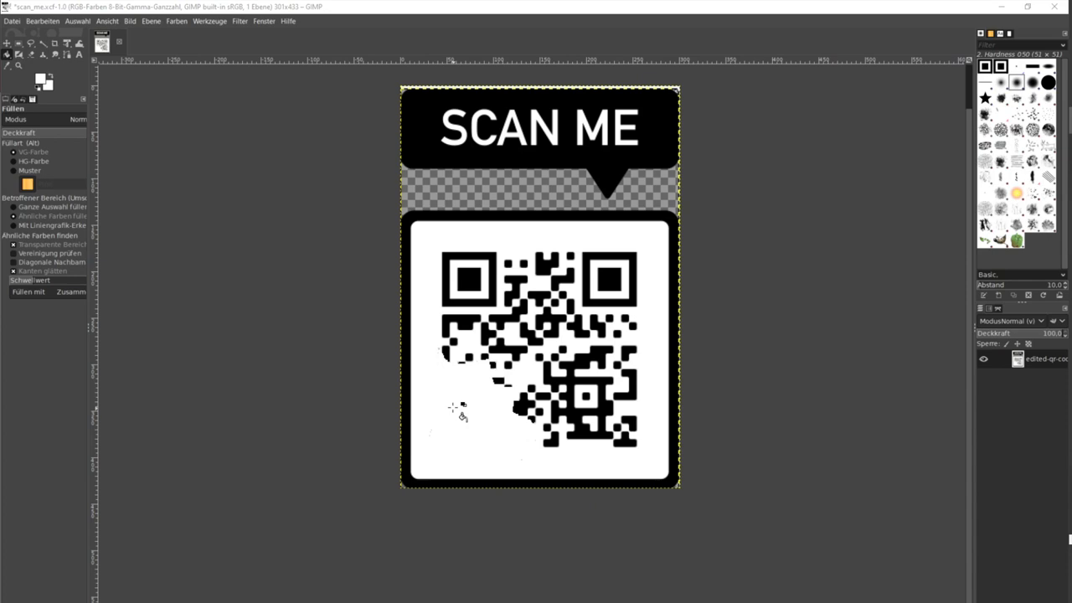
mouse_move(423, 312)
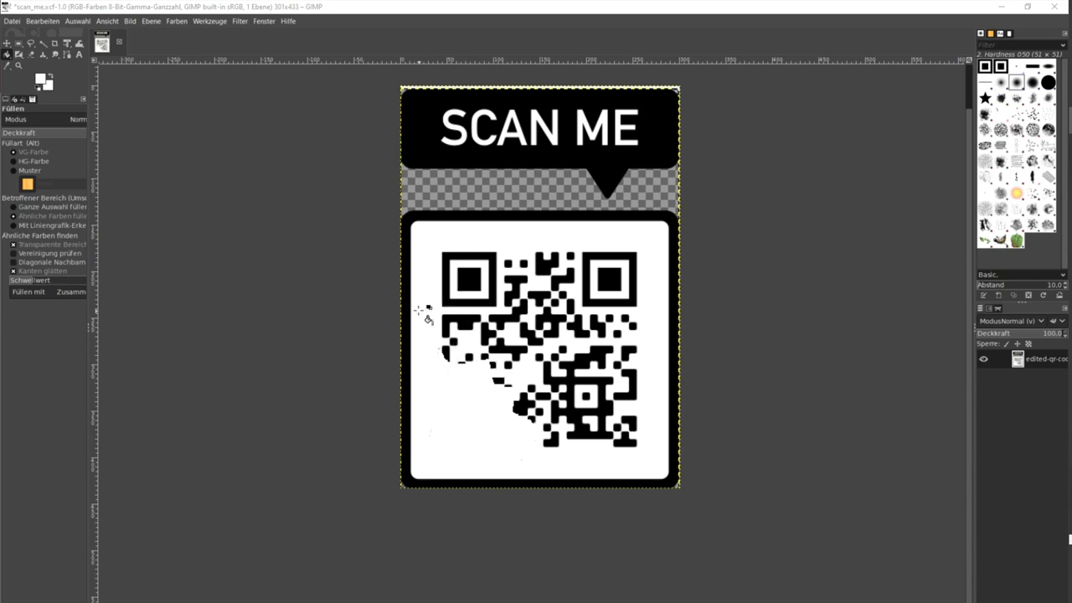
click(18, 43)
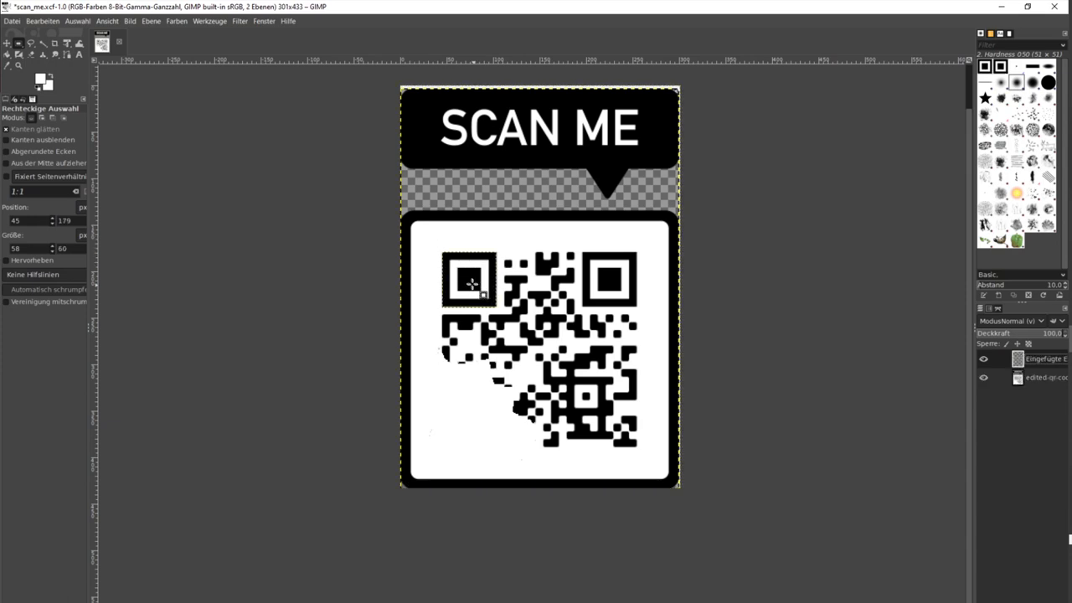
mouse_move(490, 280)
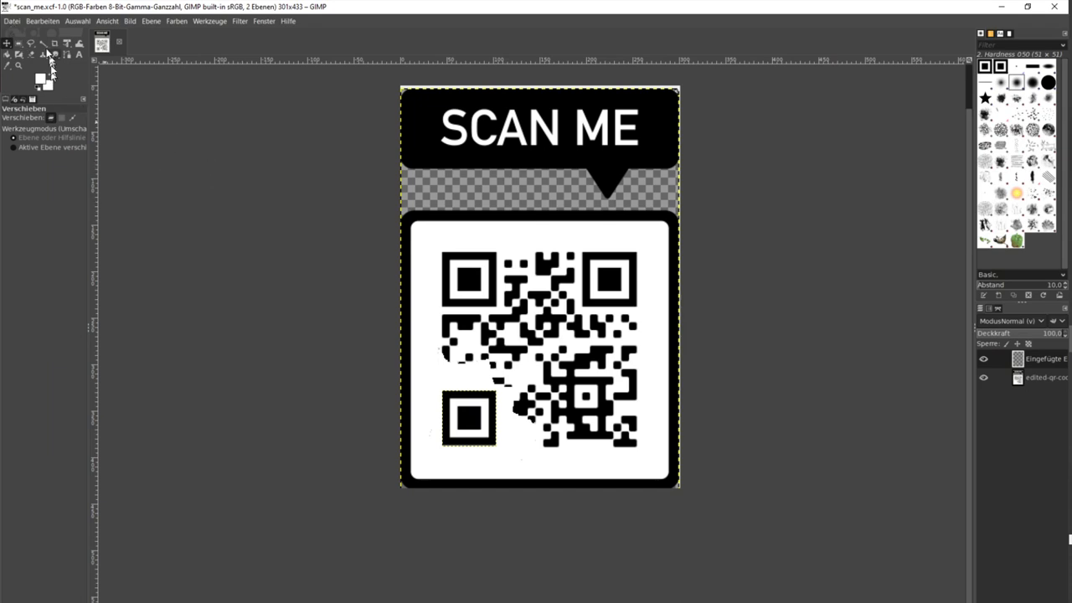
Step: Paste a copy of the top-left finder square into the blank bottom-left corner
click(41, 21)
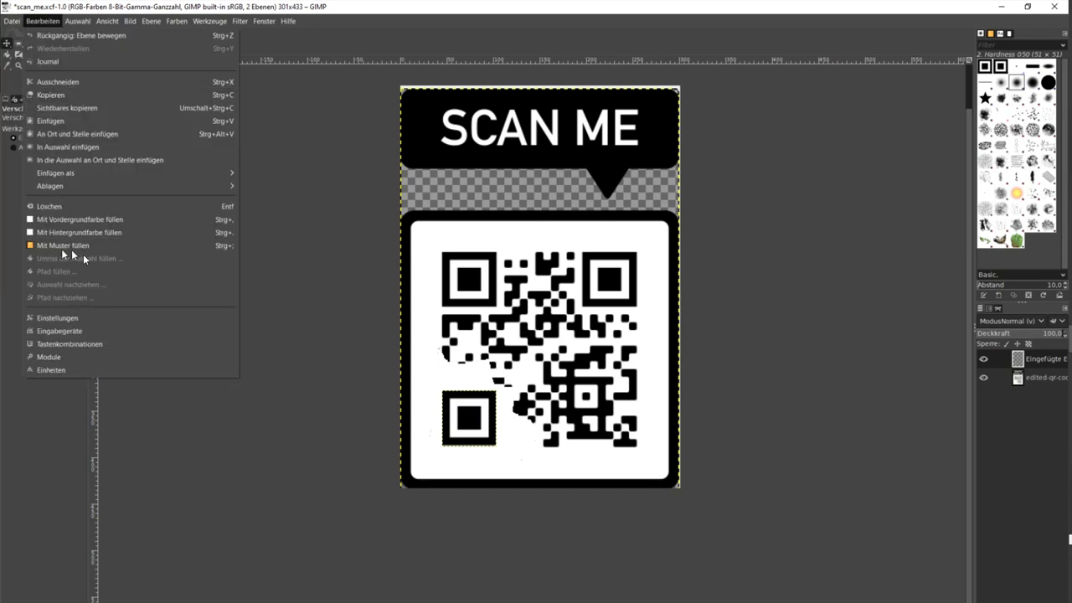
click(12, 21)
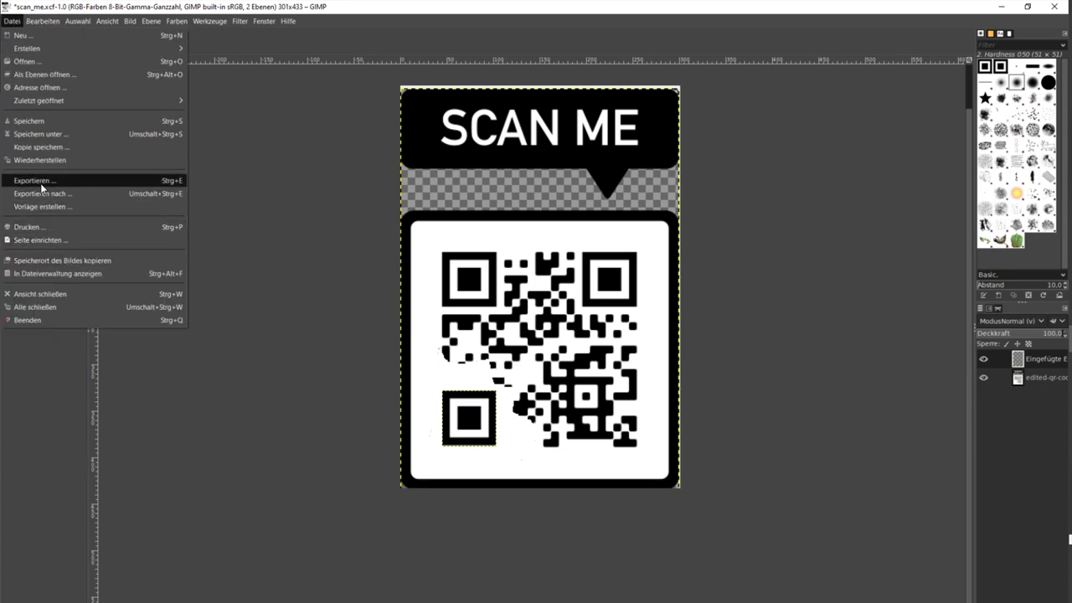
mouse_move(33, 180)
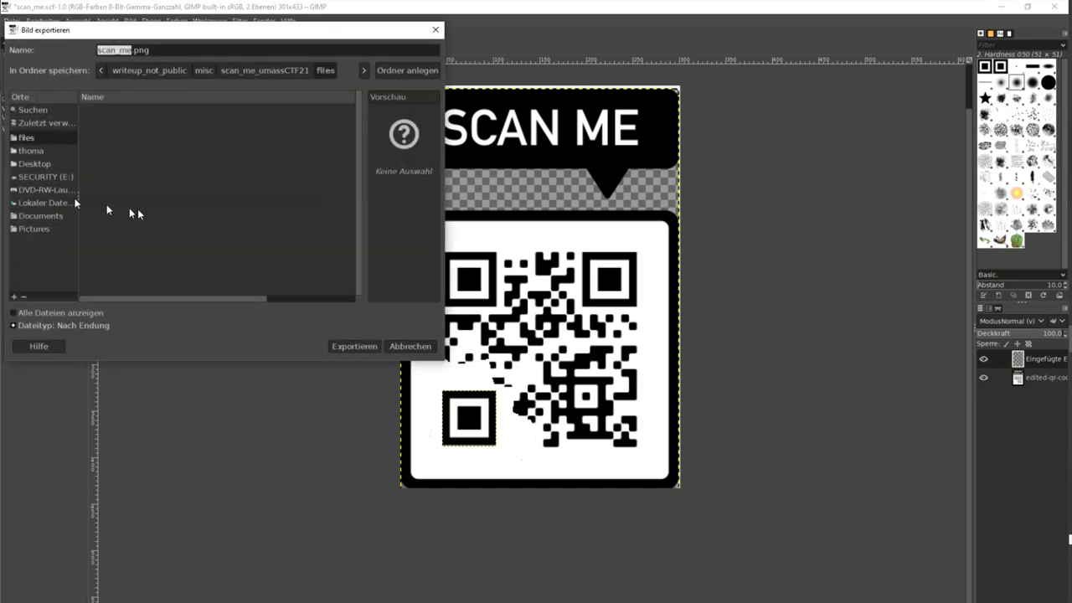
mouse_move(368, 346)
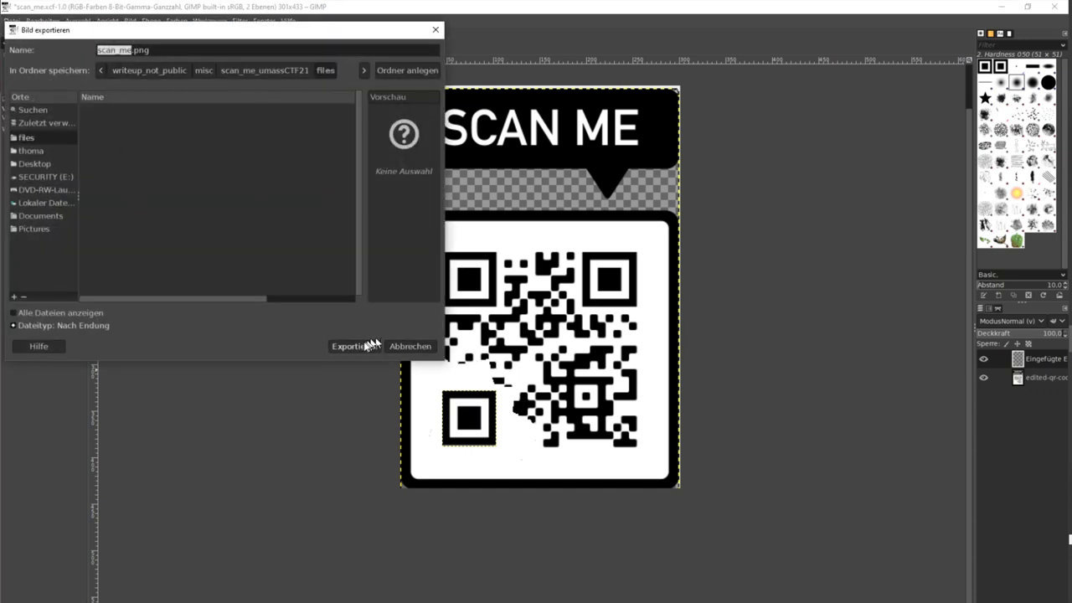
Step: Export the repaired QR image as scan_me.png with default PNG options
click(347, 346)
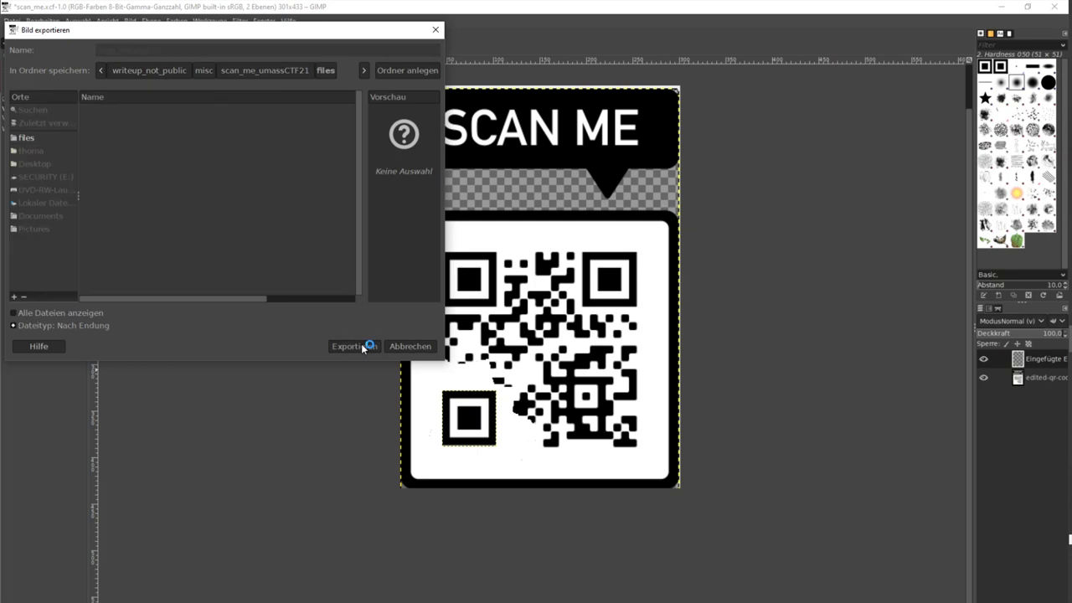
click(353, 346)
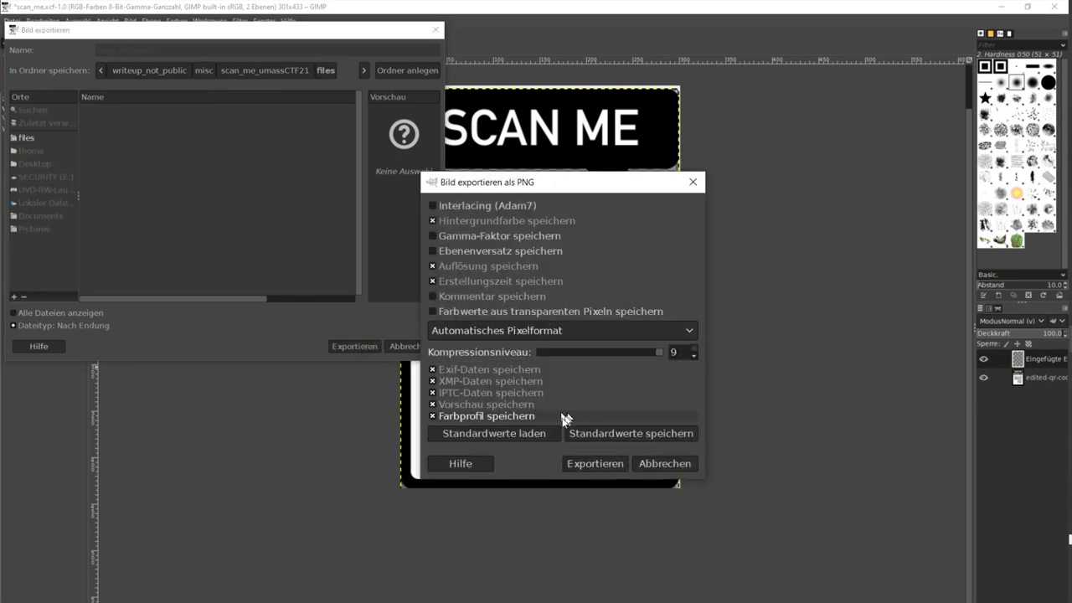
click(594, 462)
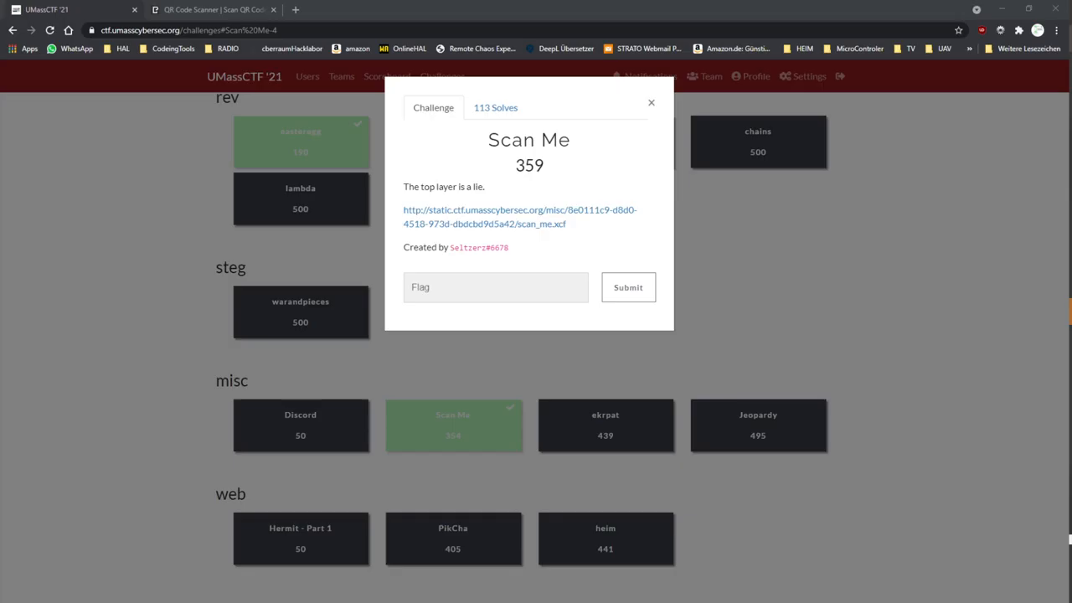
Step: Upload scan_me.png to the pageloot QR scanner, decode it, and open the imgur link
click(209, 9)
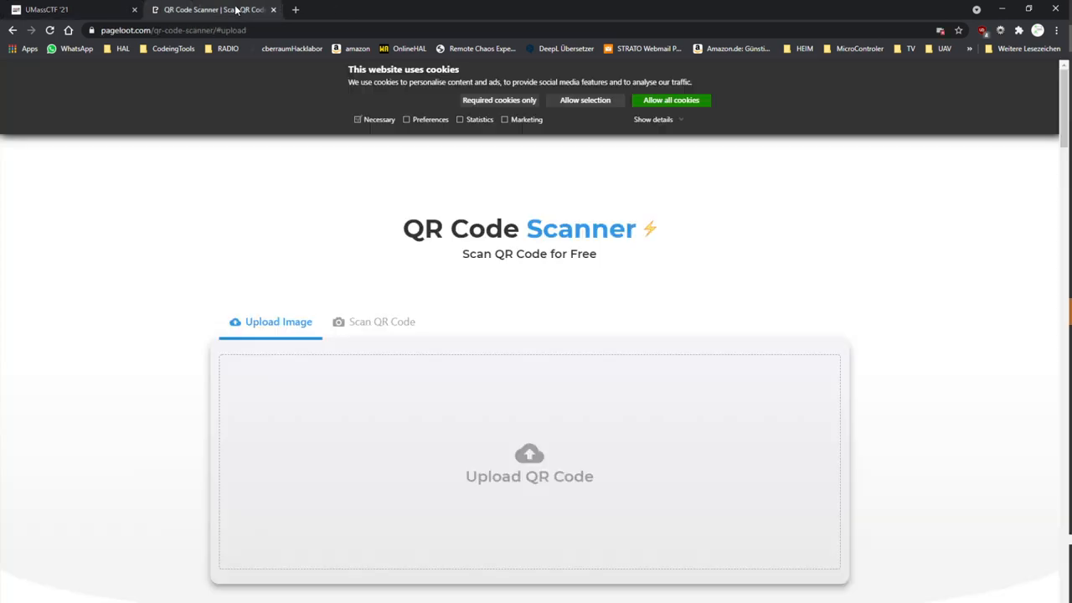
mouse_move(543, 462)
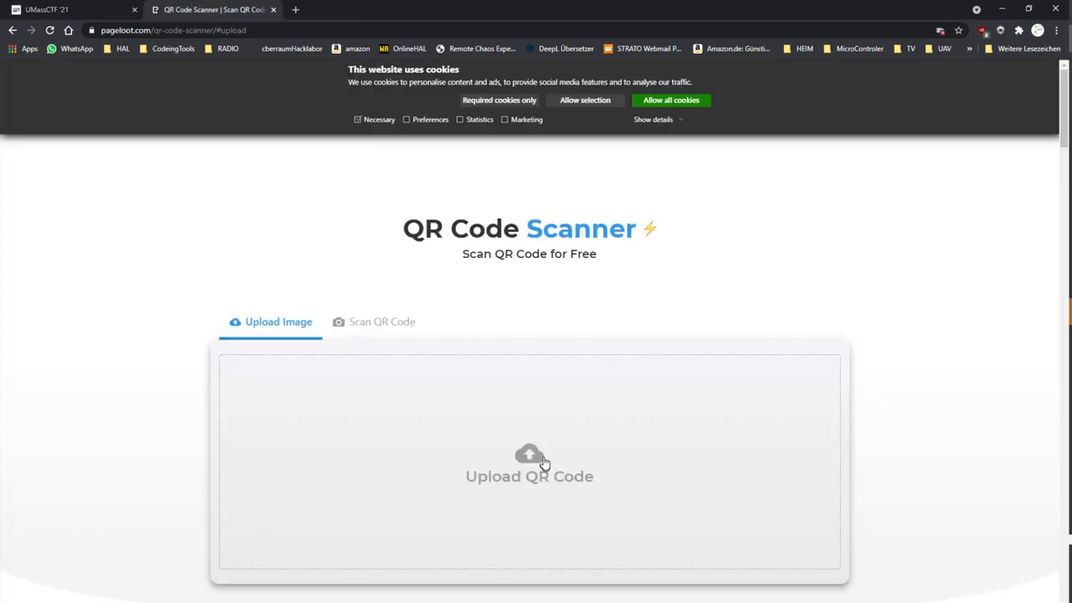
click(529, 462)
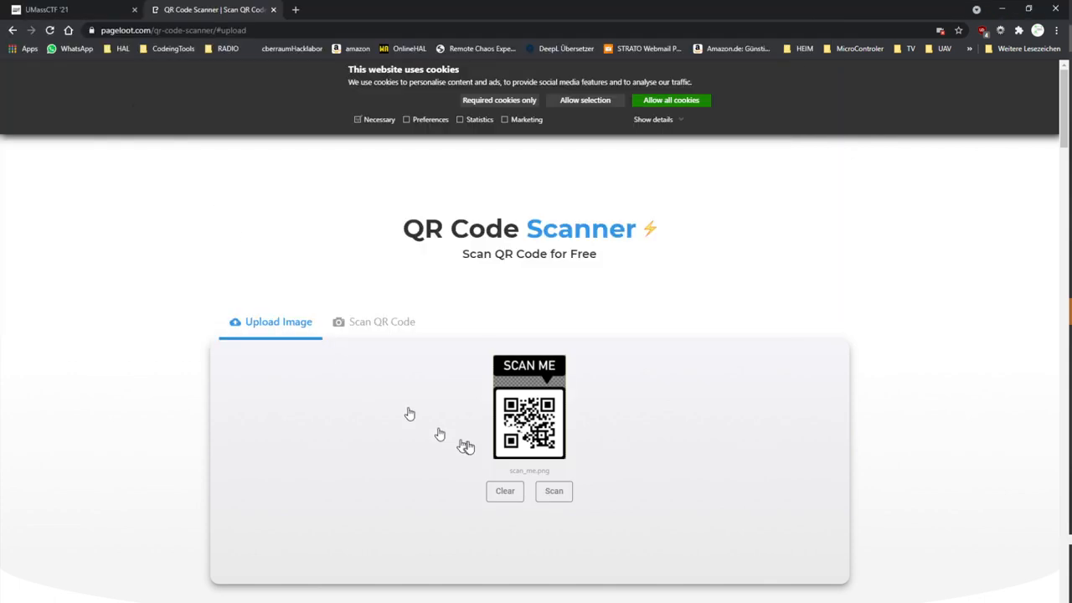
click(554, 491)
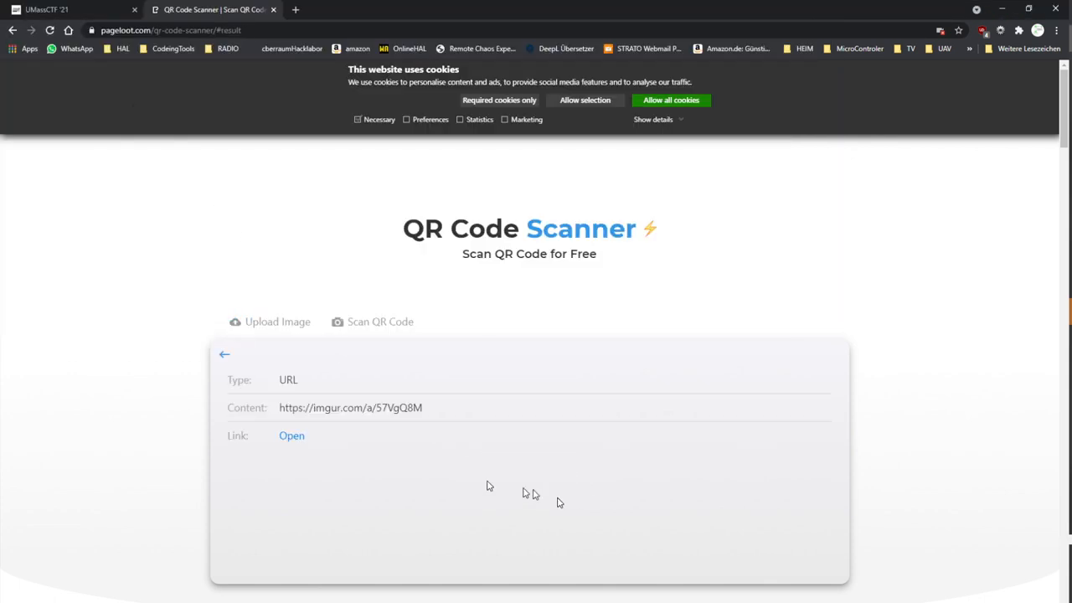
mouse_move(291, 436)
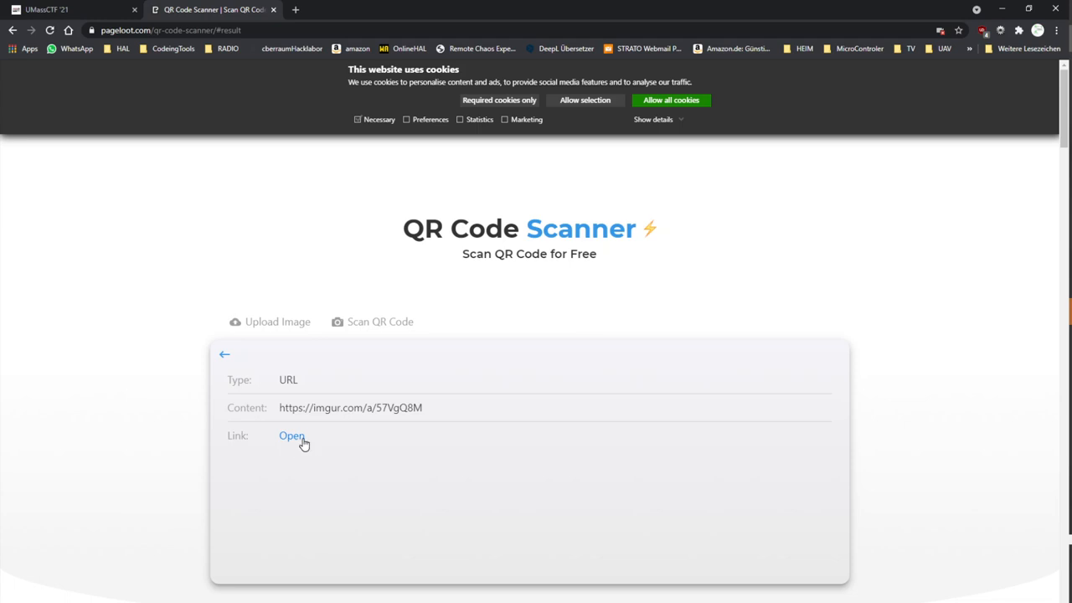
click(291, 436)
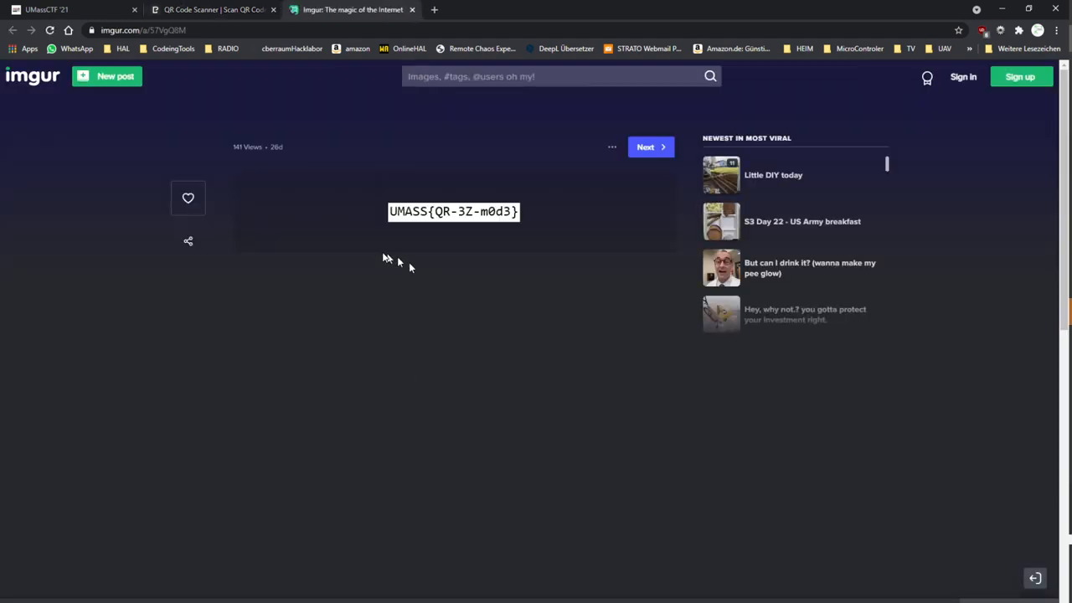
mouse_move(481, 237)
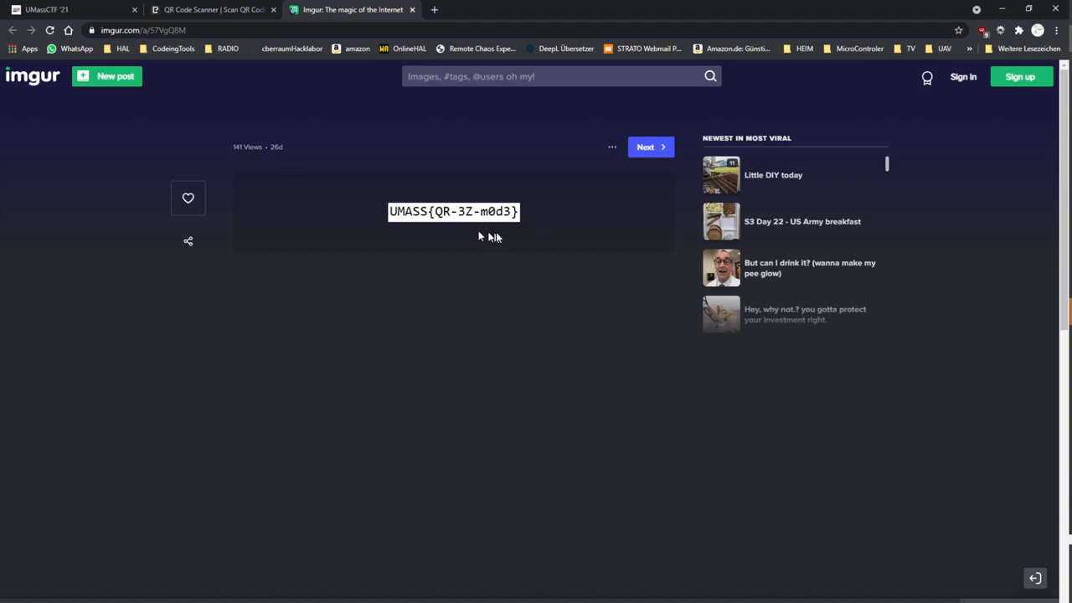
mouse_move(588, 415)
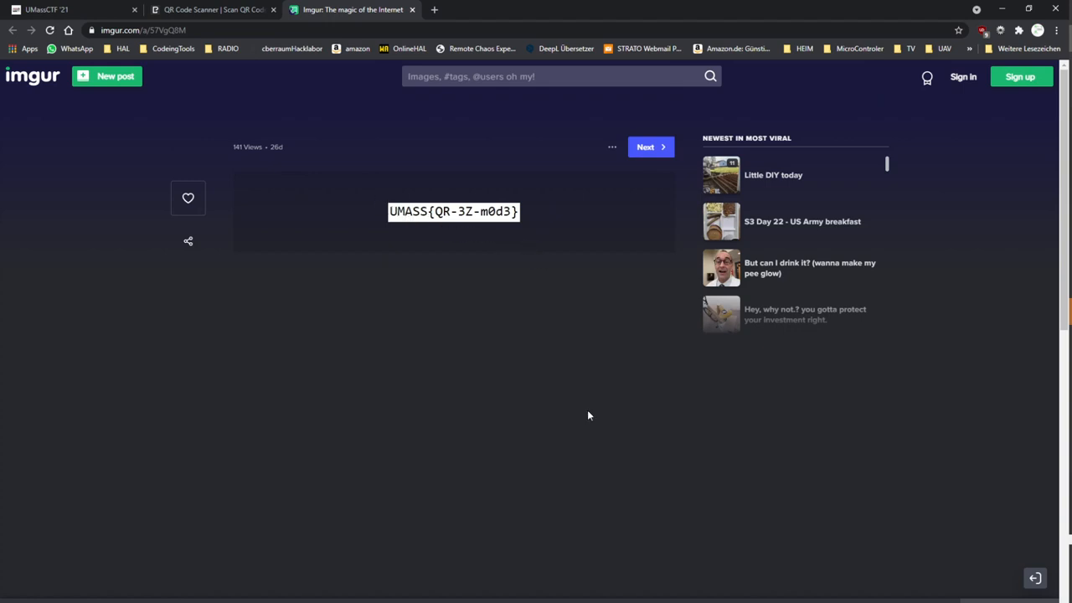